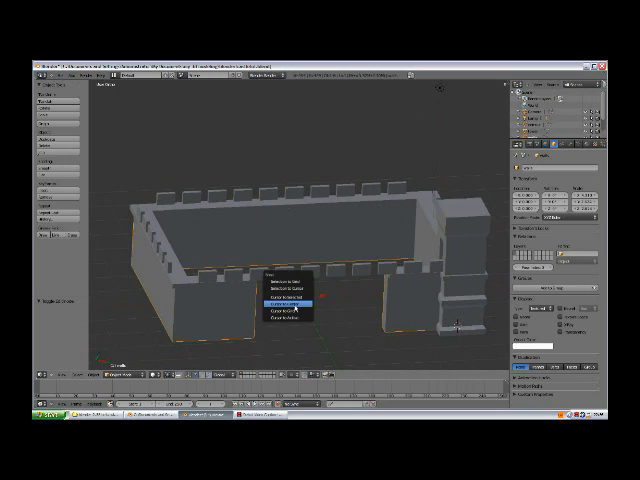
Duplicate the corner tower and place the copy at the opposite front corner of the wall.
{"action": "left_click", "coordinate": [284, 300]}
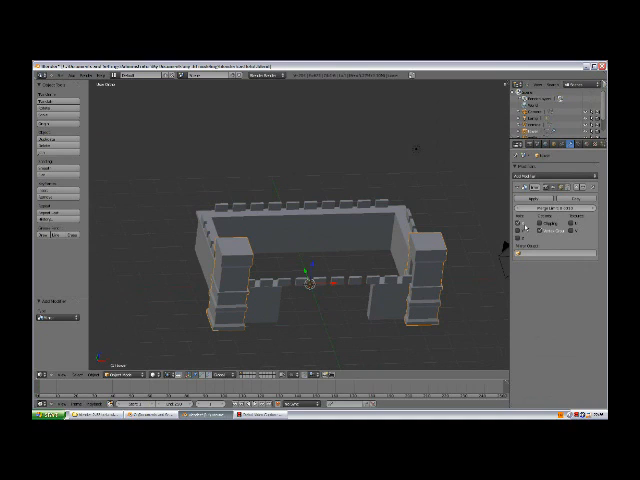
{"action": "mouse_move", "coordinate": [256, 304]}
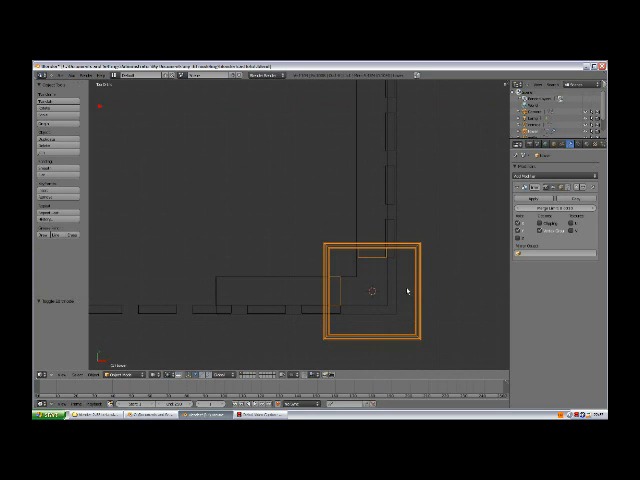
{"action": "mouse_move", "coordinate": [388, 304]}
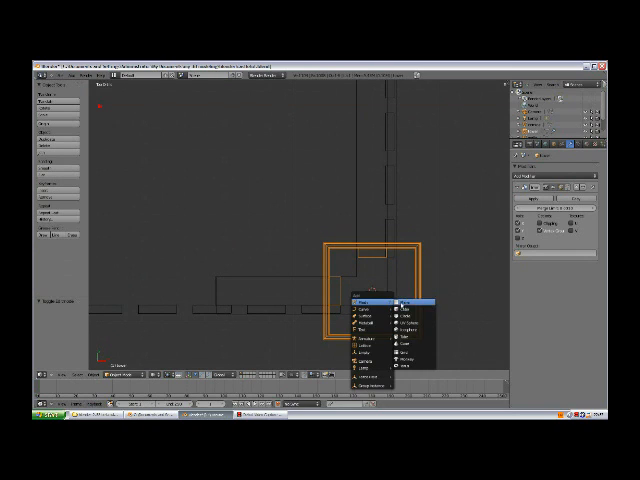
Add a Mirror modifier on X and Y so towers occupy all four castle corners.
{"action": "left_click", "coordinate": [368, 300]}
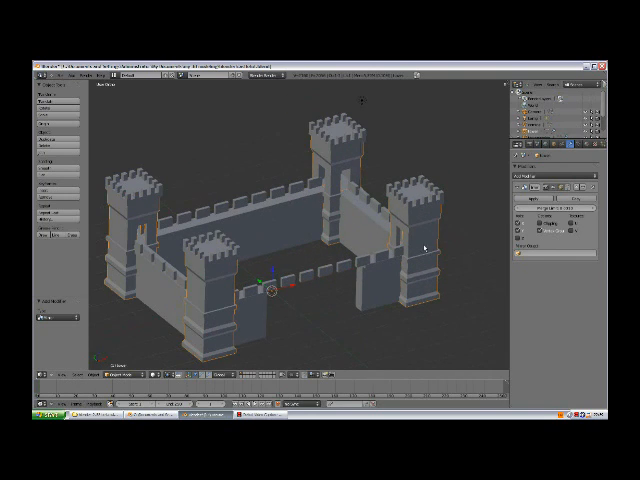
{"action": "mouse_move", "coordinate": [350, 172]}
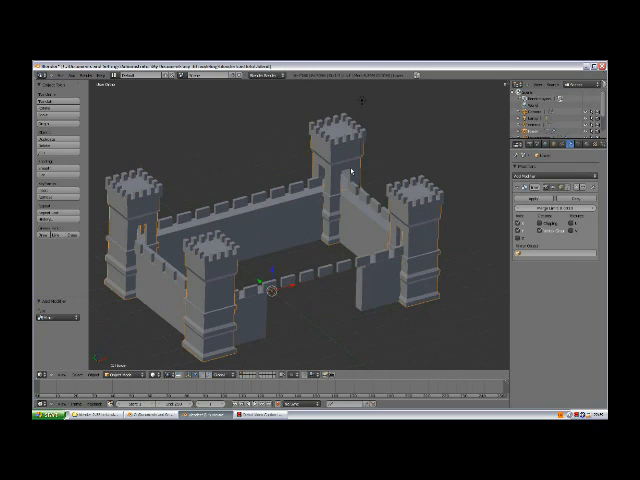
{"action": "mouse_move", "coordinate": [224, 292]}
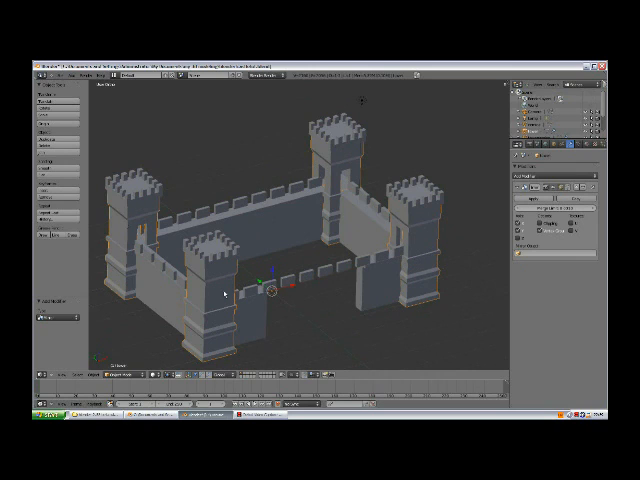
{"action": "mouse_move", "coordinate": [412, 236]}
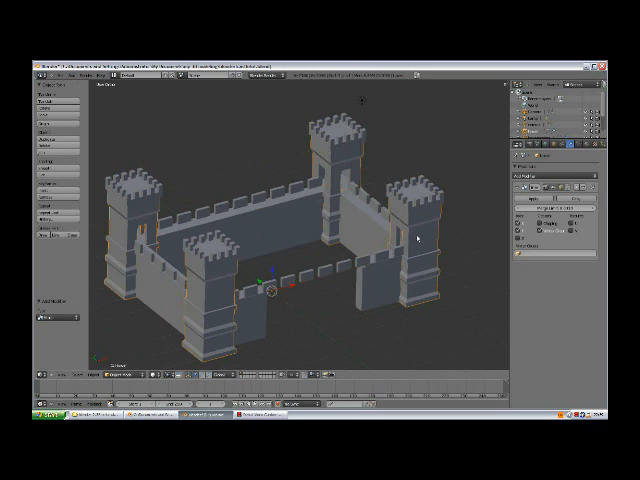
{"action": "mouse_move", "coordinate": [170, 242]}
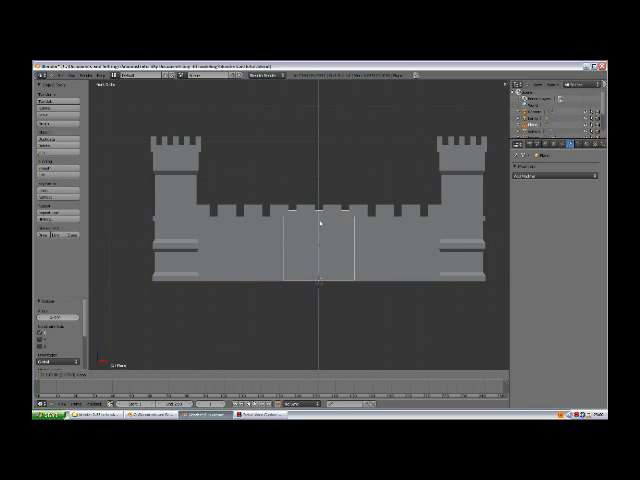
Add a cube in wireframe view and scale it to fill the gate opening in the front wall.
{"action": "left_click", "coordinate": [318, 256]}
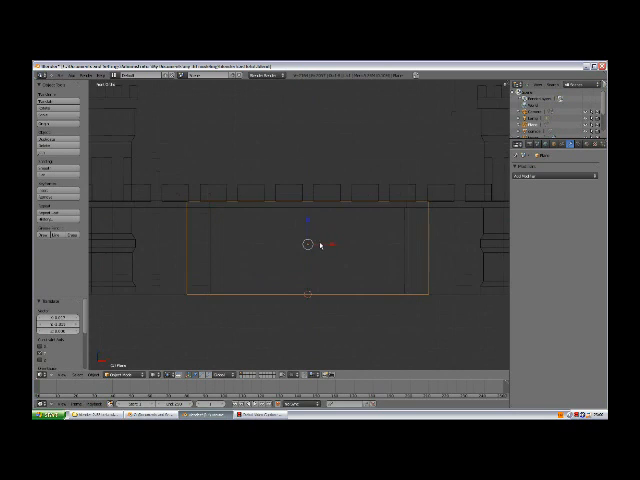
{"action": "left_click", "coordinate": [304, 240]}
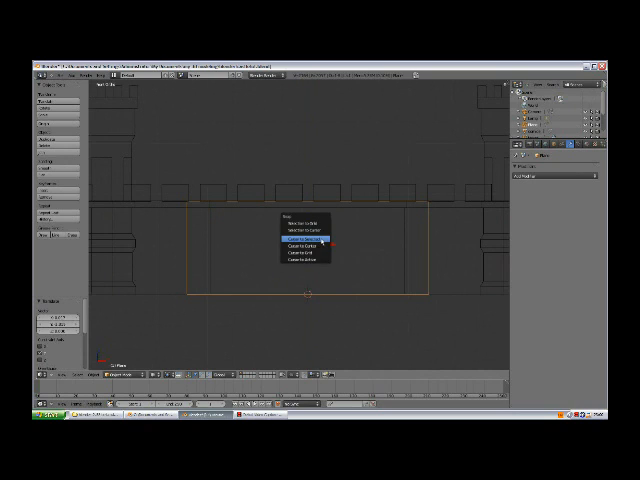
Add a circle at gate width in front view and delete its lower half to form the arch.
{"action": "left_click", "coordinate": [304, 234]}
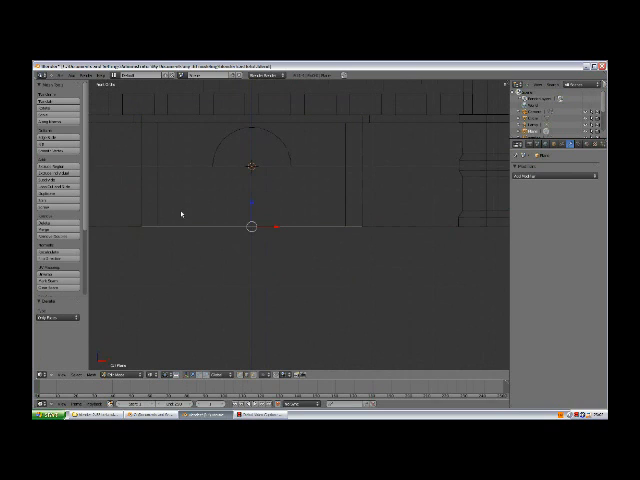
{"action": "left_click", "coordinate": [182, 212]}
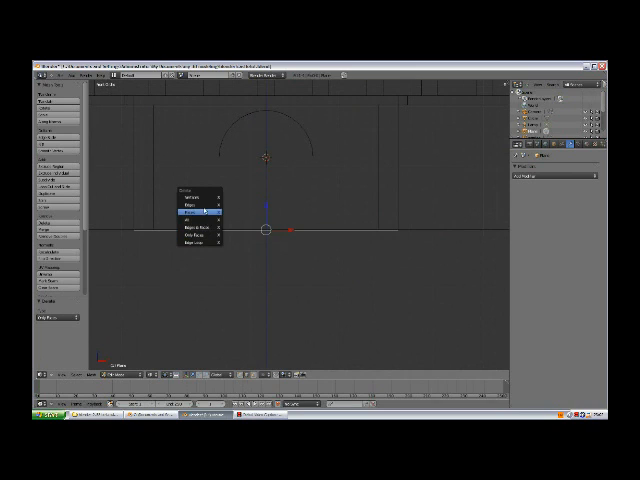
{"action": "left_click", "coordinate": [196, 202]}
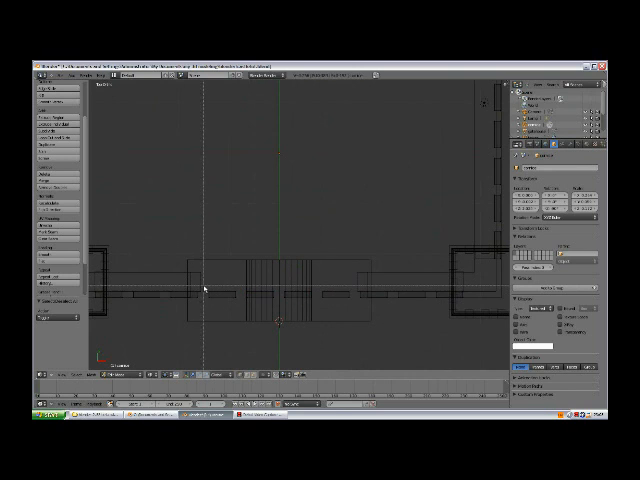
Move the wall end vertices to meet the gatehouse sides, closing both gaps.
{"action": "left_click", "coordinate": [280, 288]}
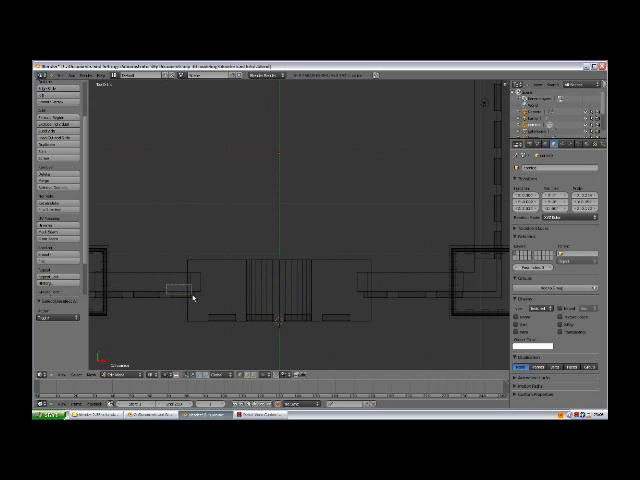
{"action": "left_click", "coordinate": [180, 296]}
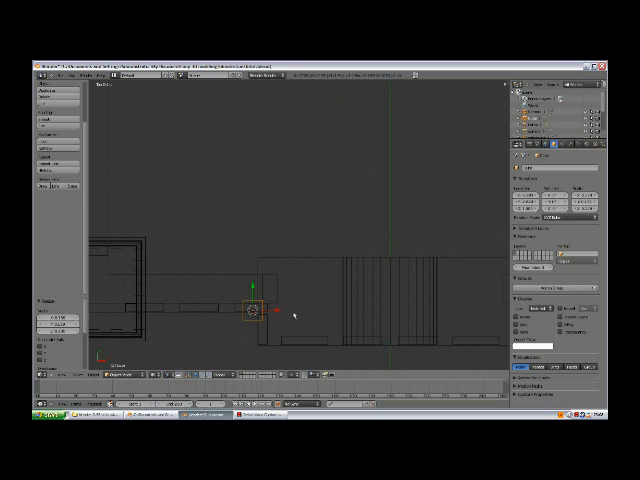
{"action": "mouse_move", "coordinate": [302, 308]}
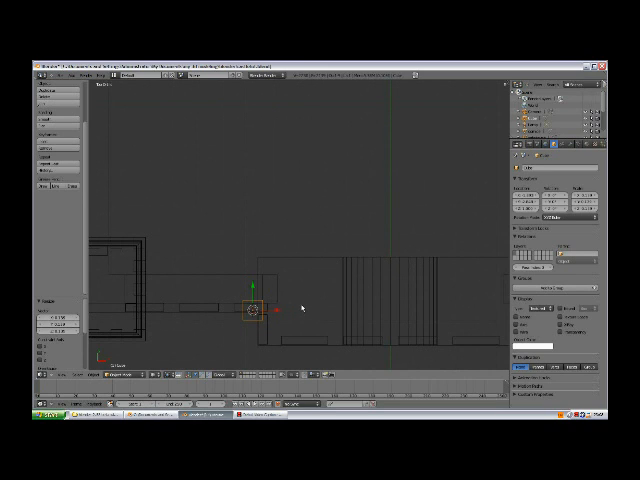